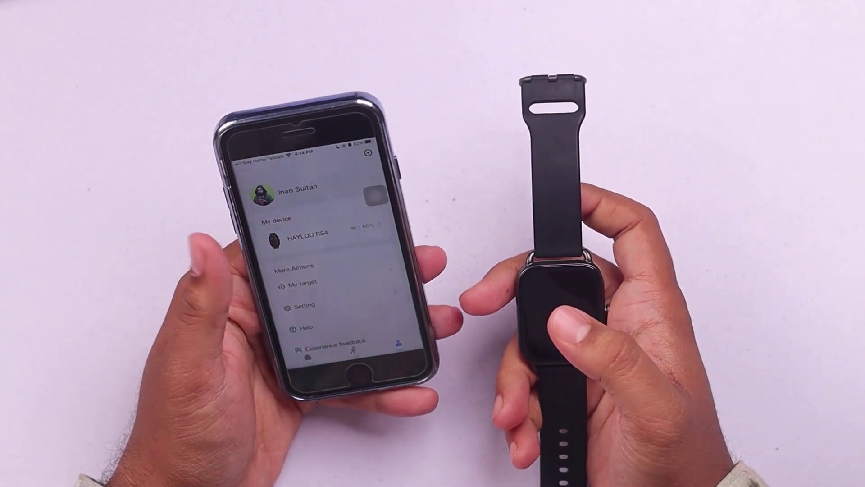
Go to the paired HAYLOU RS4 watch's device page from My device on the profile tab
click(301, 235)
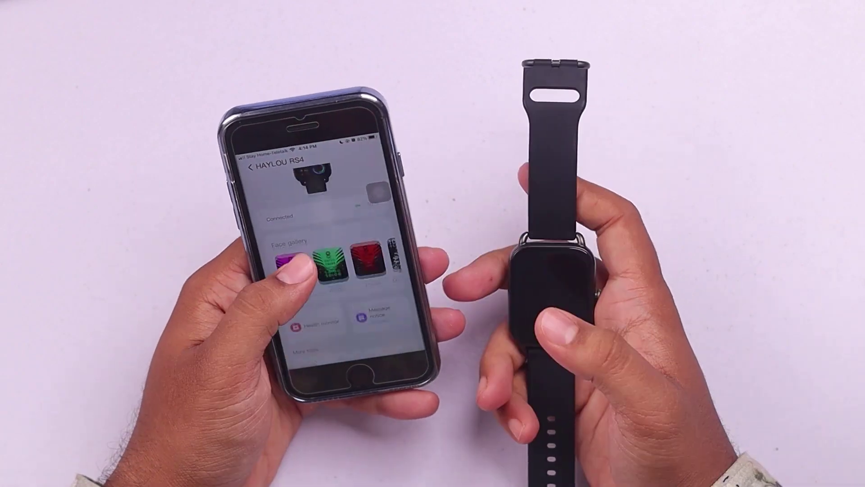